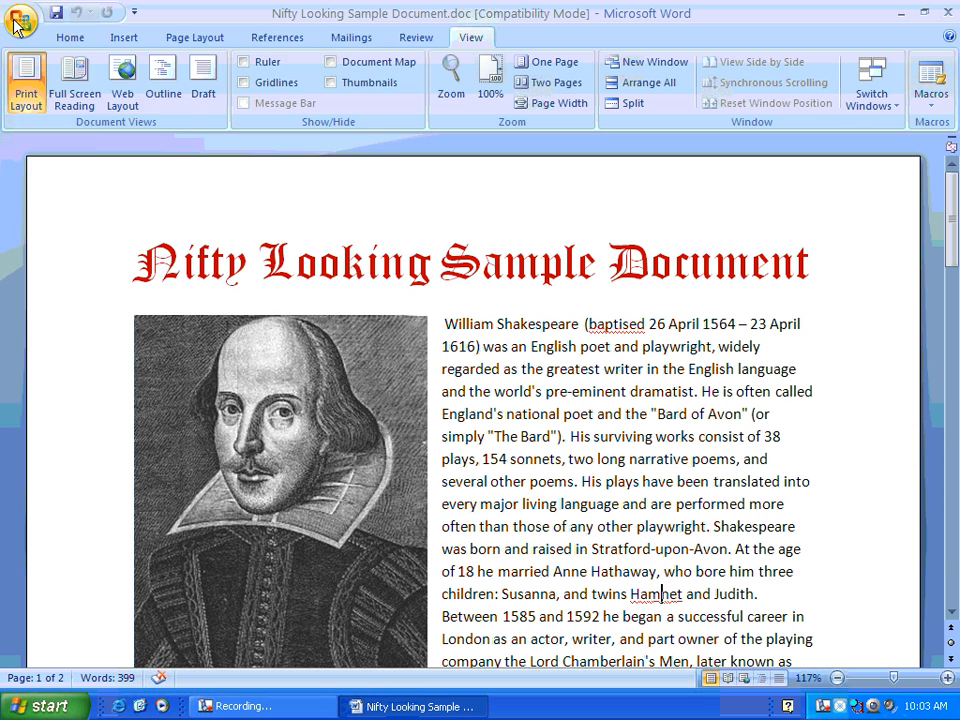
Step: Open Word Options from the Office Button menu, after briefly opening and closing it
click(20, 20)
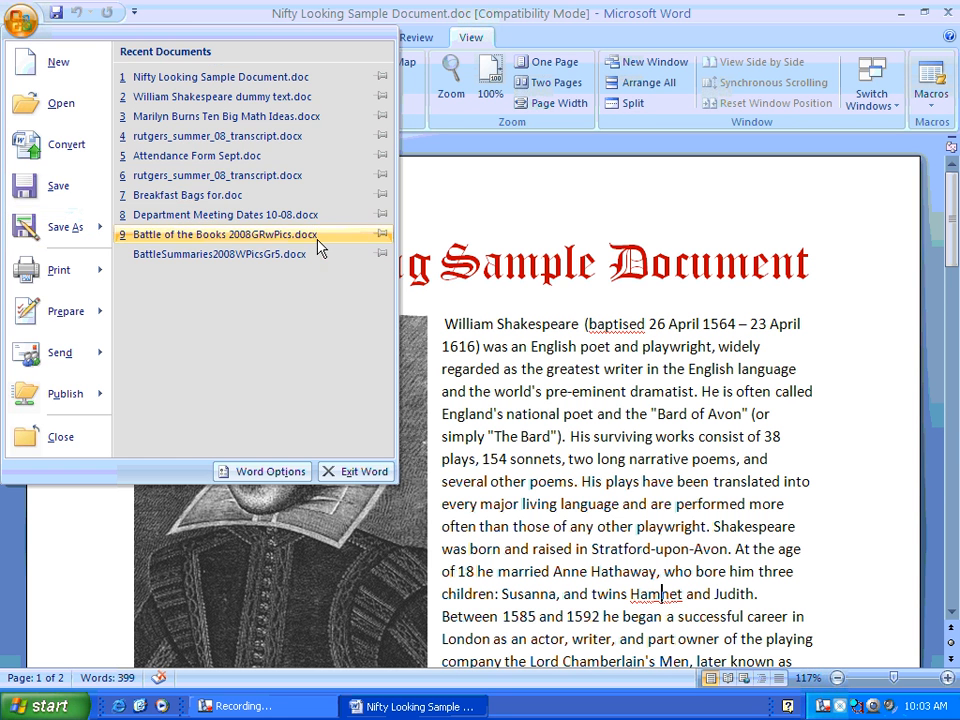
click(20, 15)
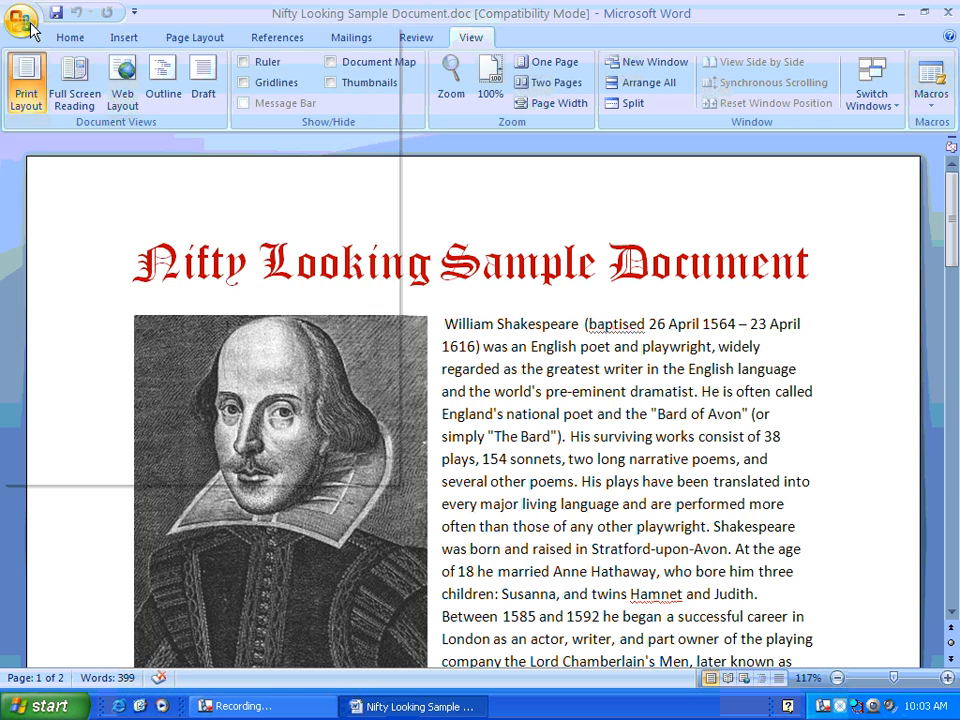
click(22, 16)
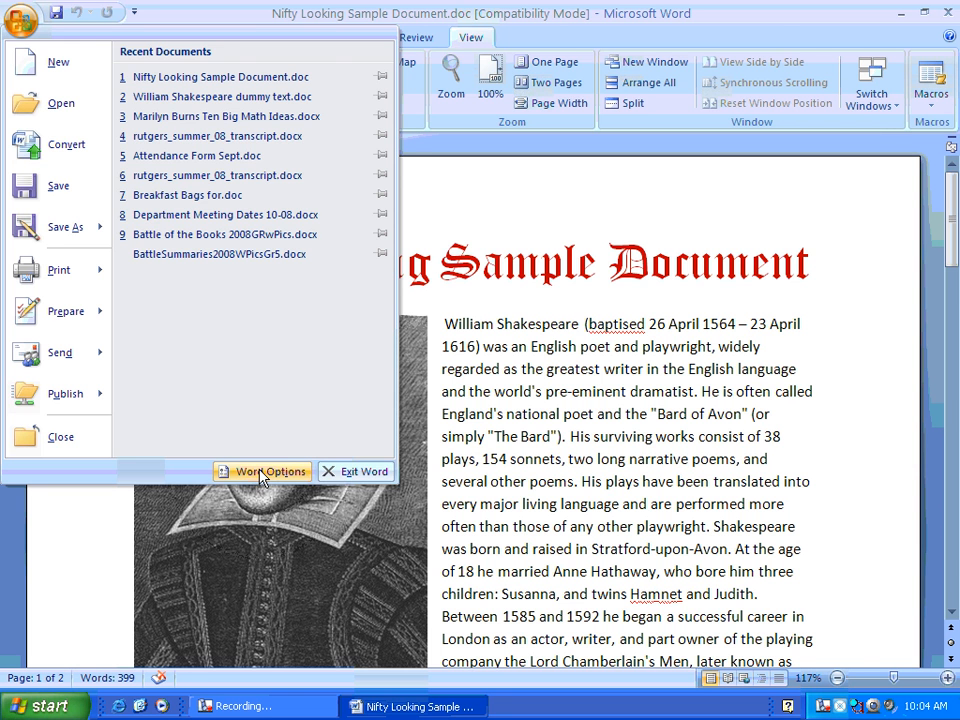
click(263, 471)
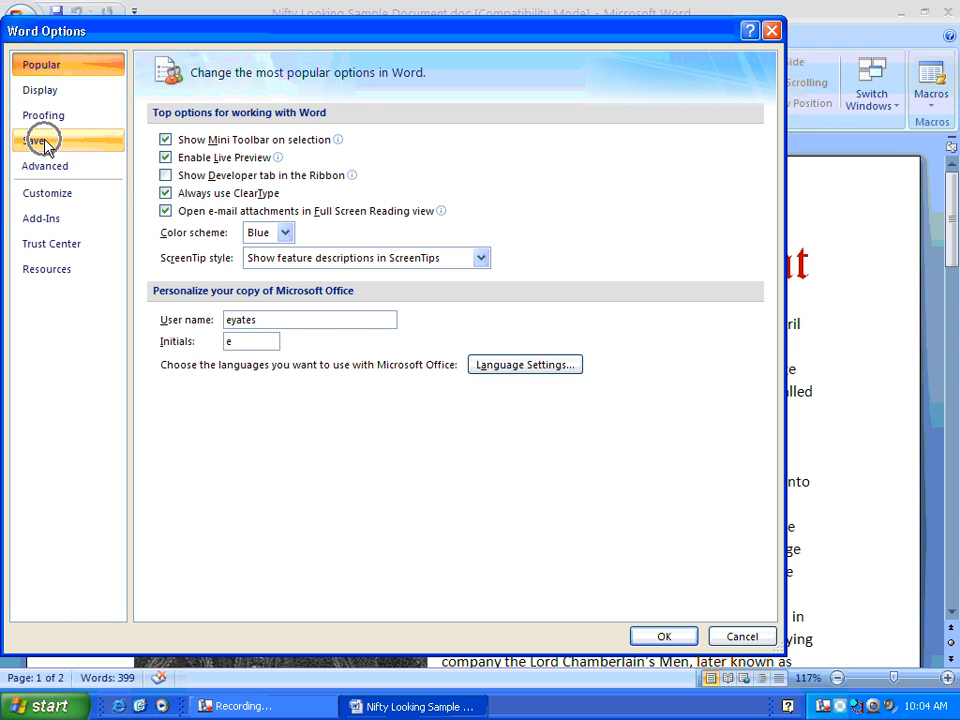
Step: In the Save category, set 'Save files in this format' to Word 97-2003 Document (*.doc)
click(34, 140)
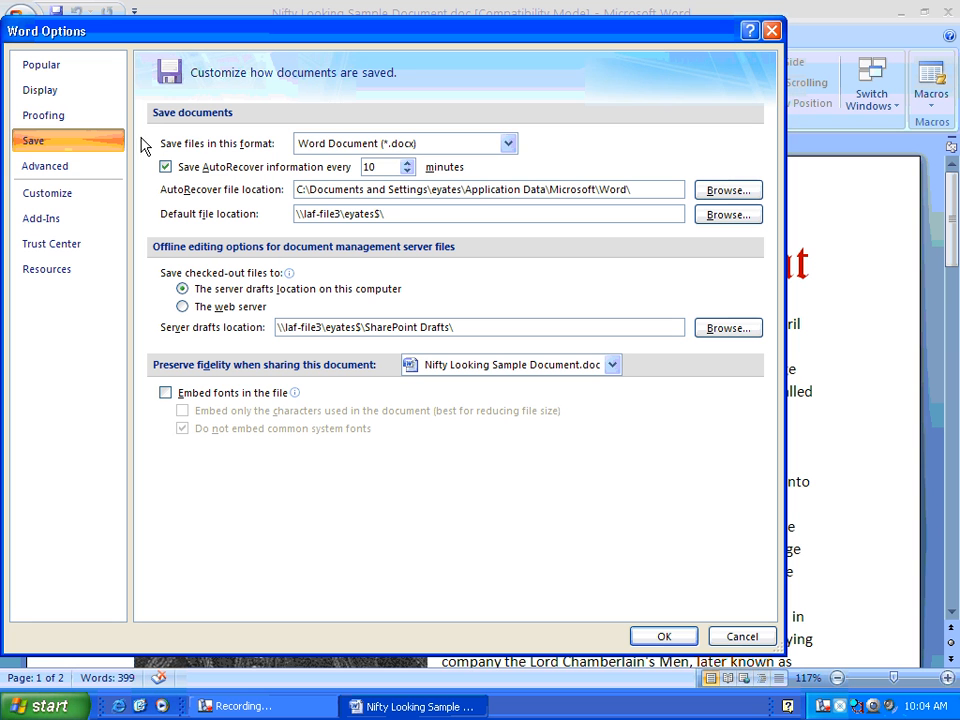
mouse_move(232, 152)
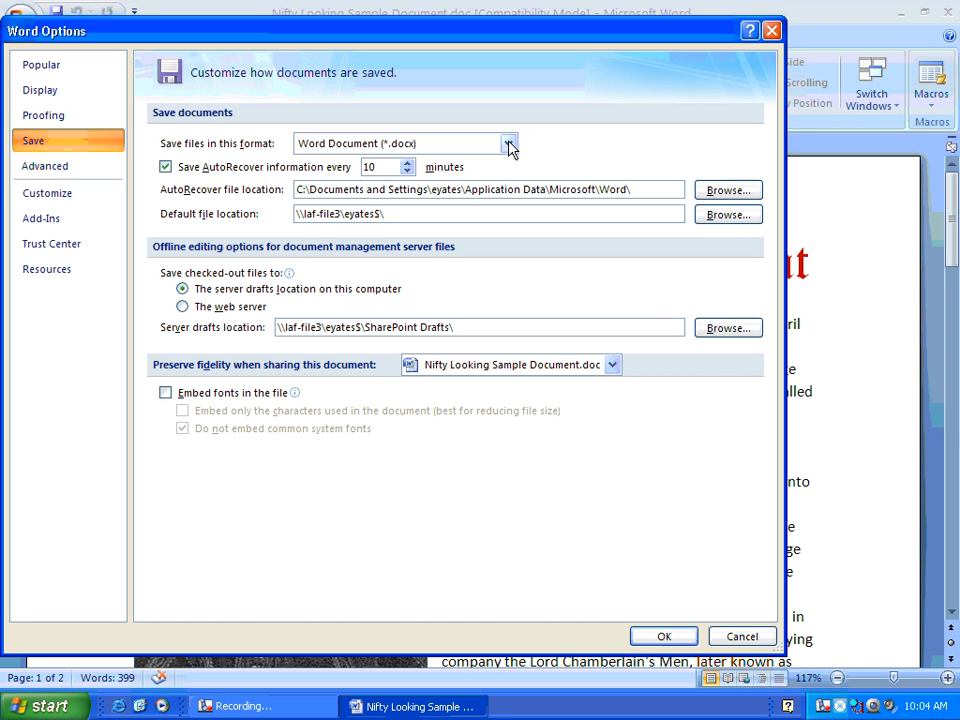
click(508, 143)
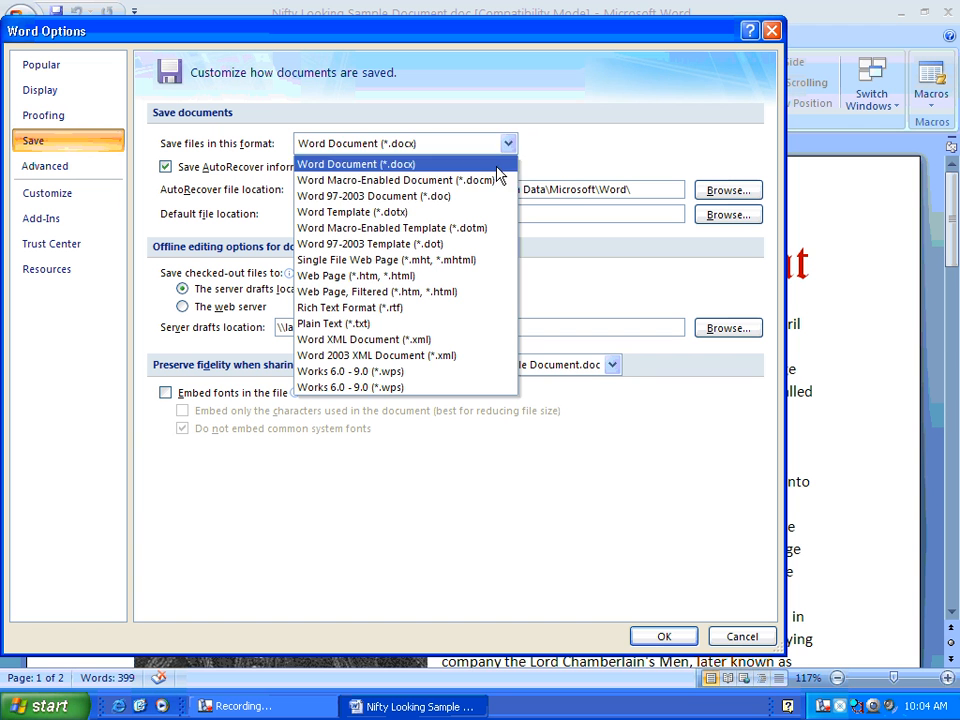
mouse_move(445, 196)
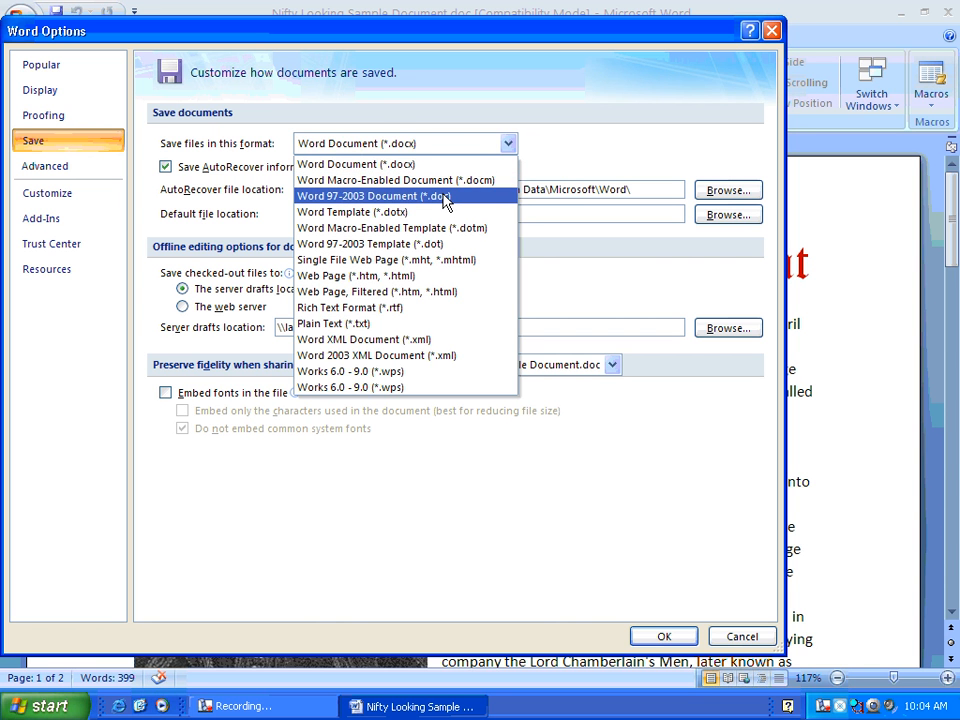
click(372, 196)
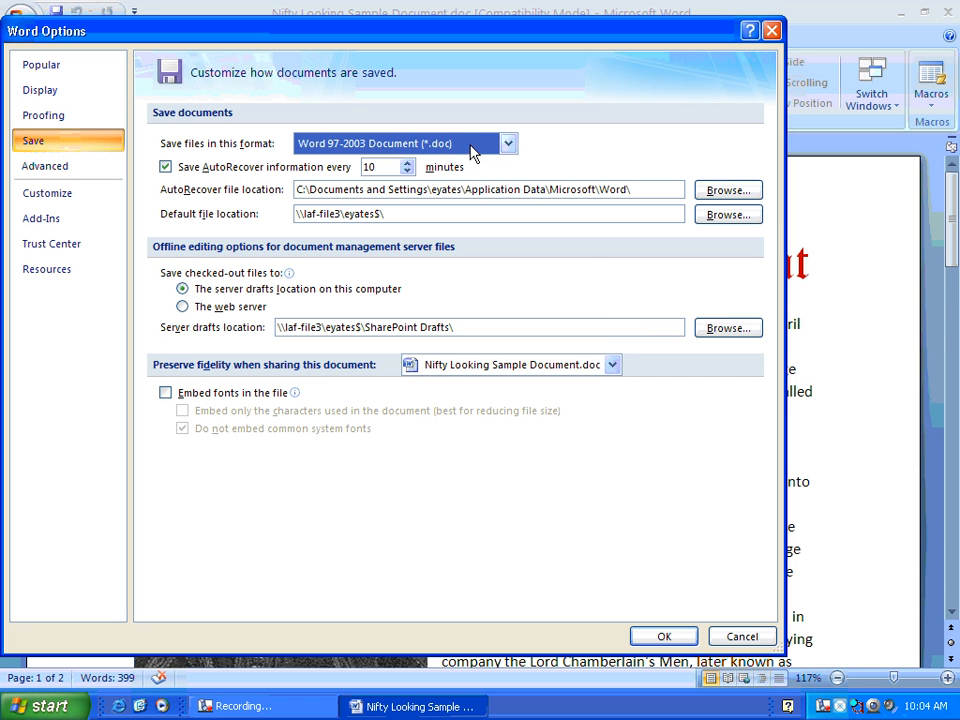
mouse_move(462, 146)
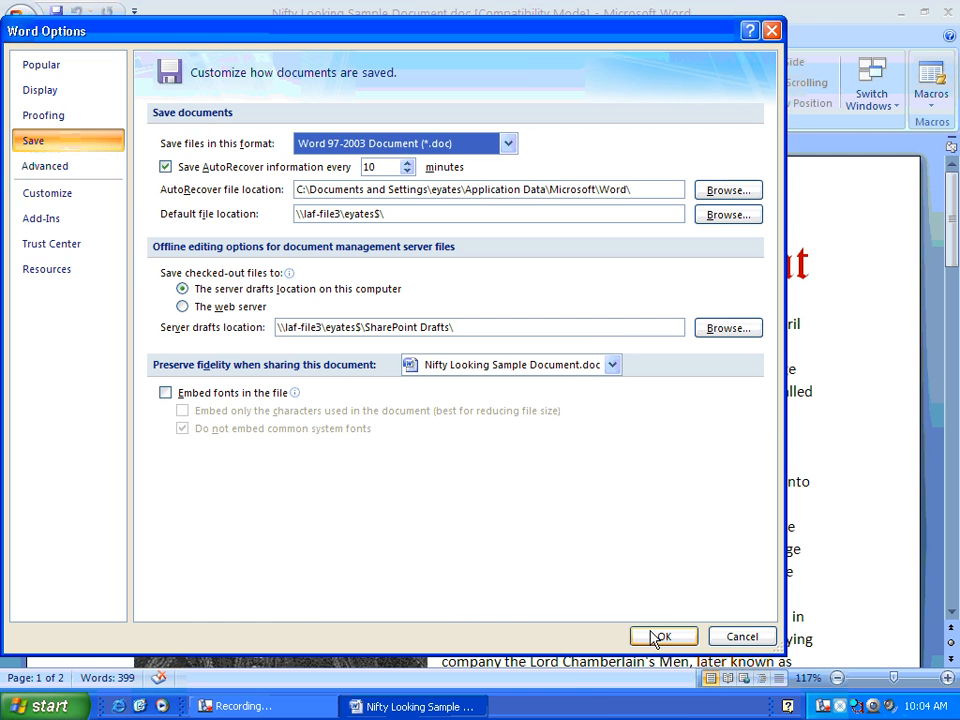
Step: Confirm the .doc default save format with OK and close Word Options
click(663, 636)
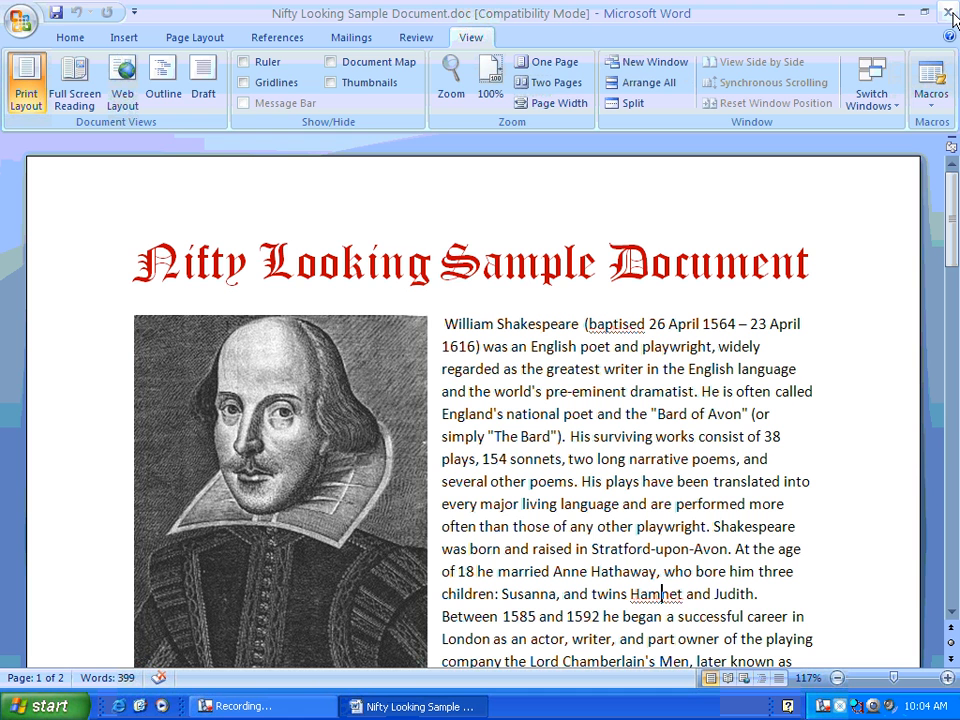
mouse_move(788, 90)
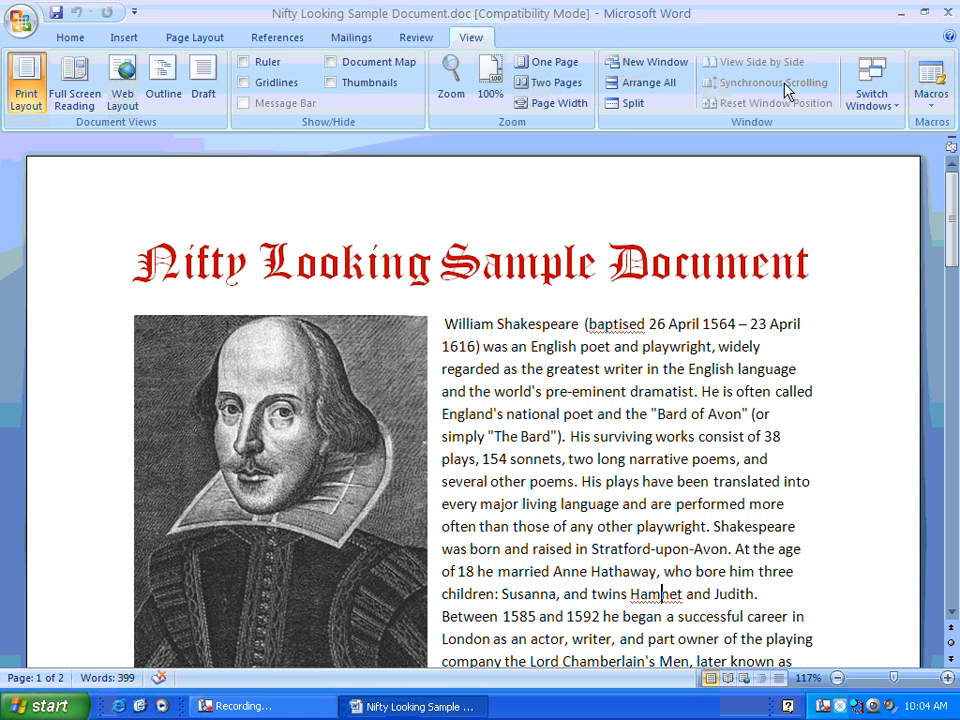